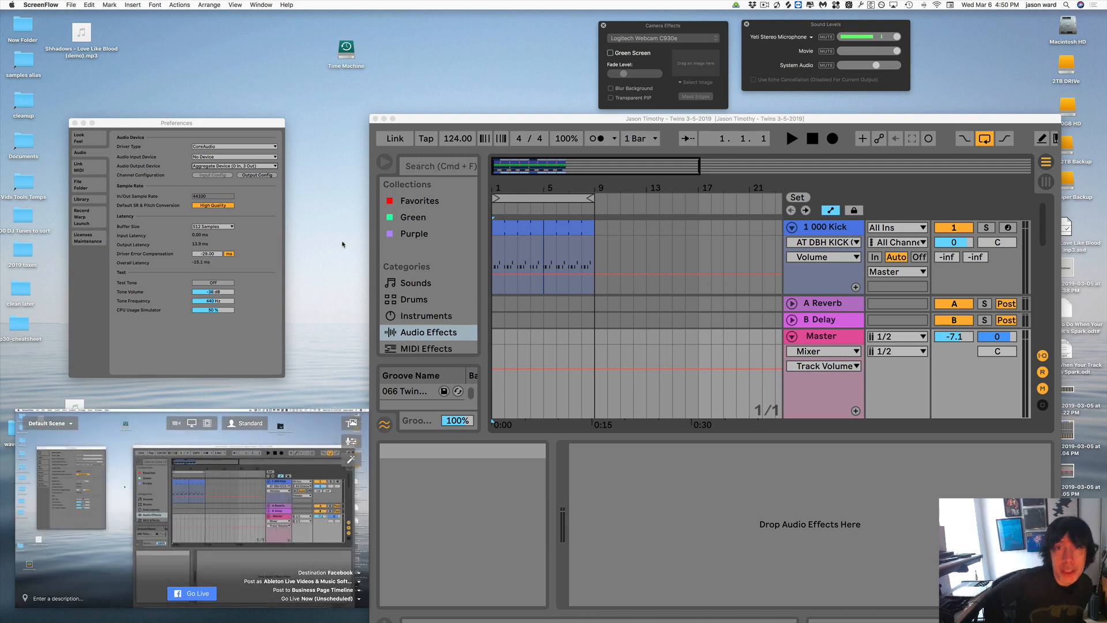
mouse_move(344, 236)
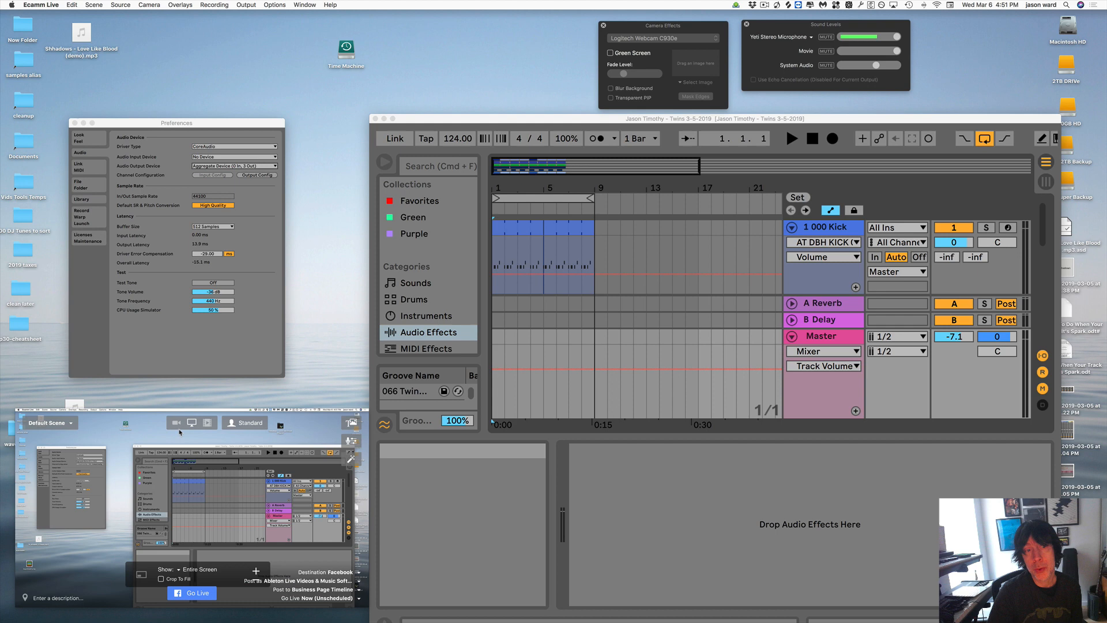
mouse_move(191, 422)
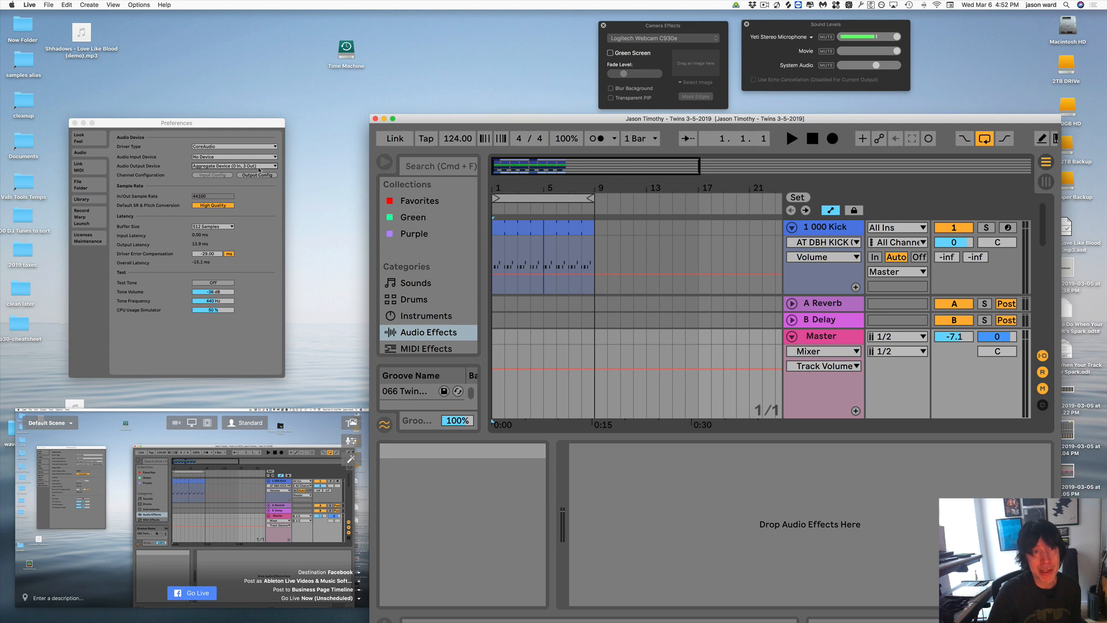
Set Live's Audio Output Device to Built-in Output
click(233, 166)
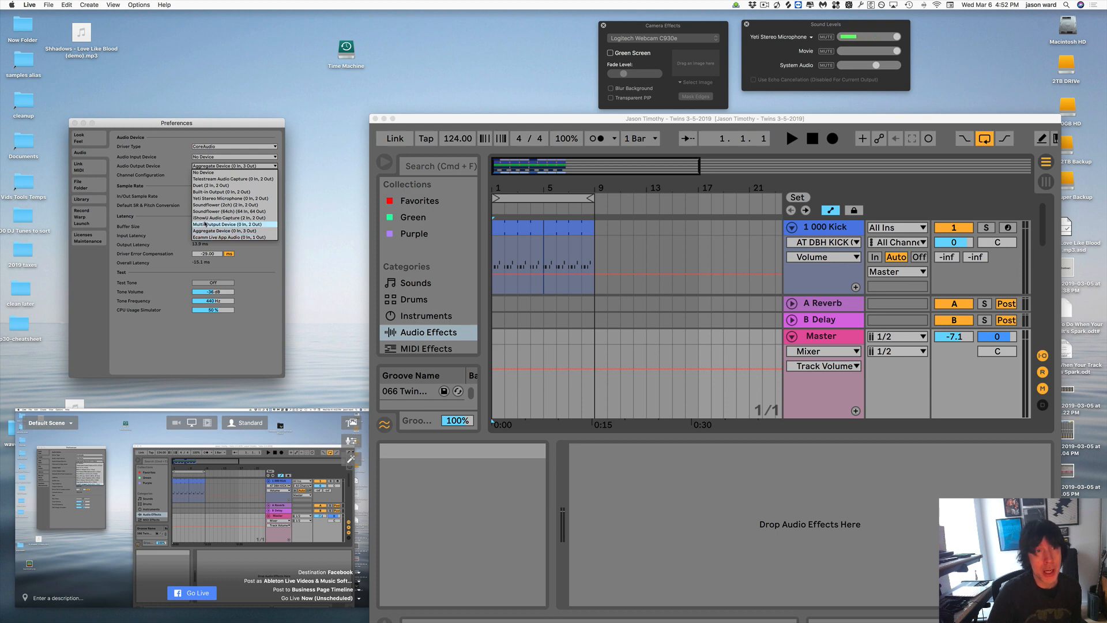
mouse_move(227, 191)
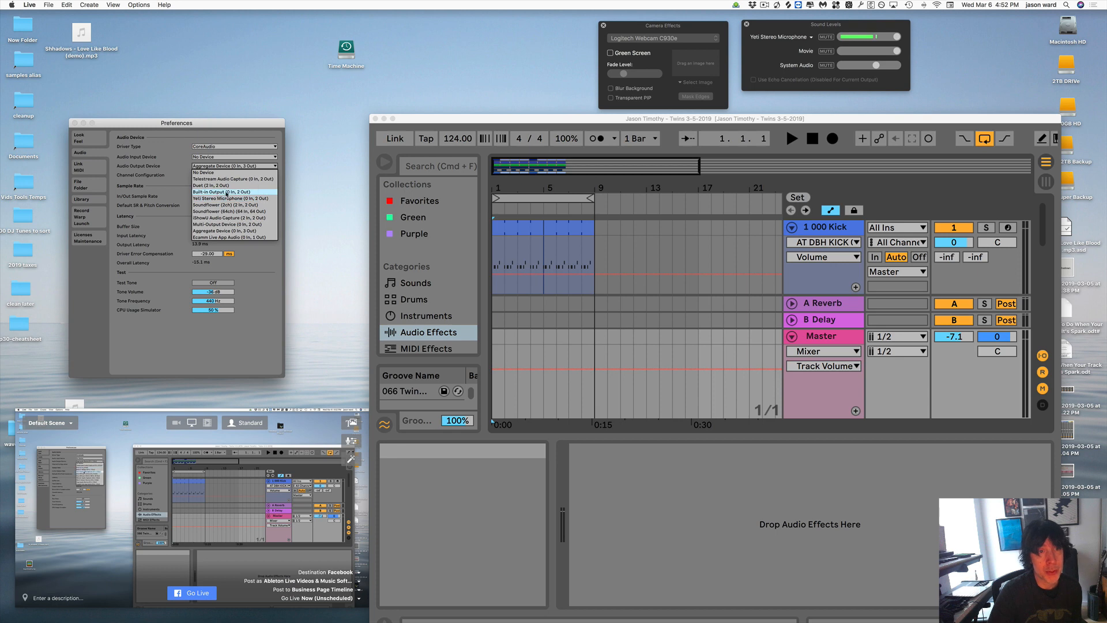
click(222, 193)
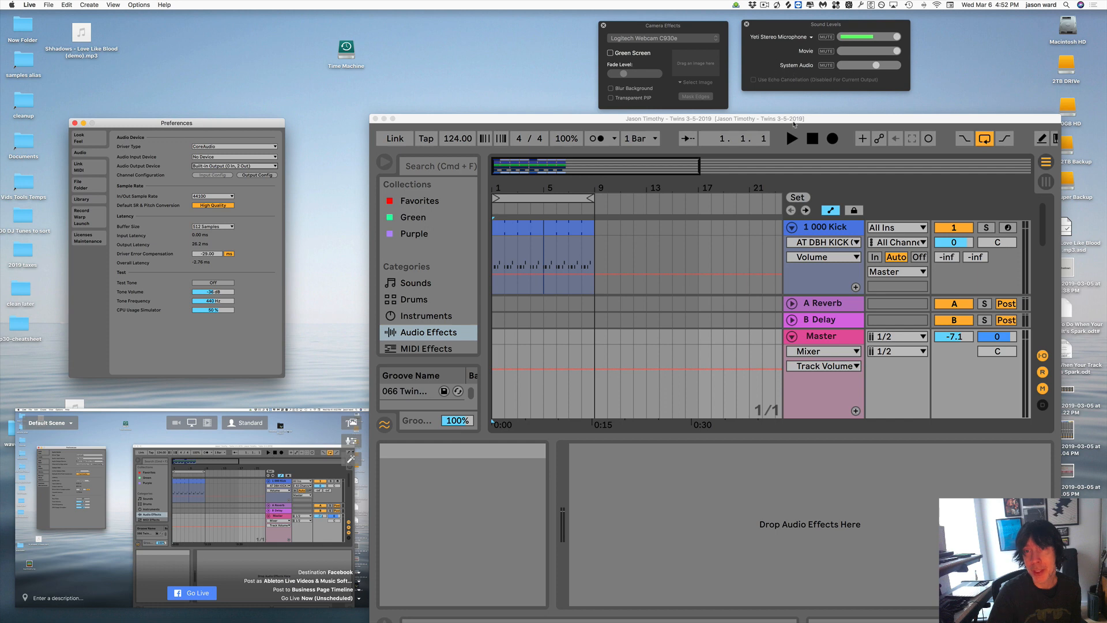
Play the song briefly through Built-in Output, then stop playback
click(792, 138)
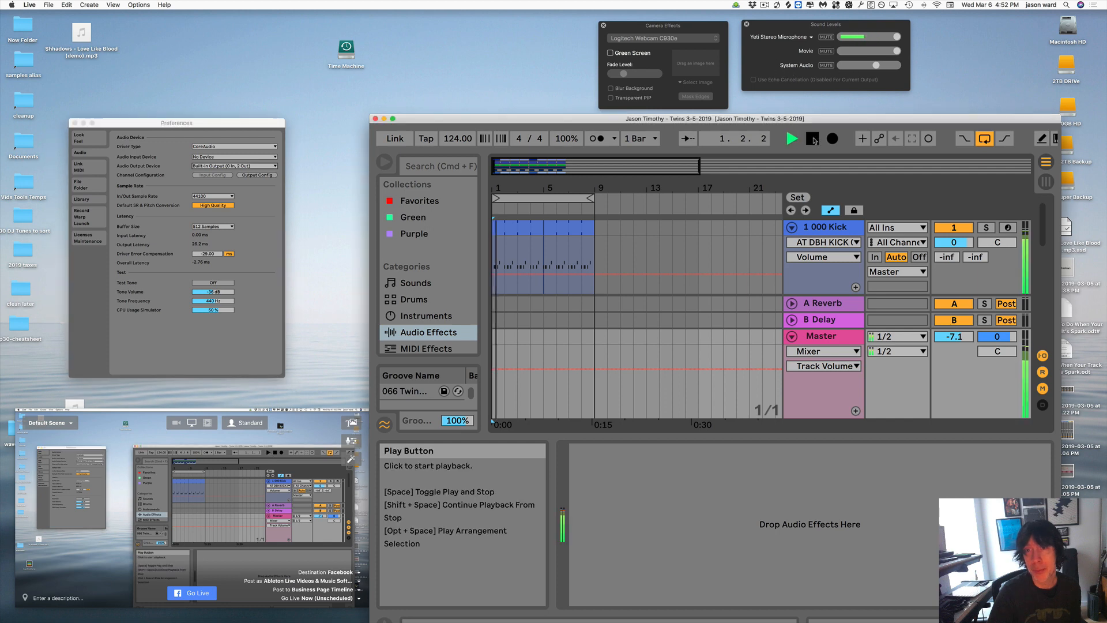
click(791, 138)
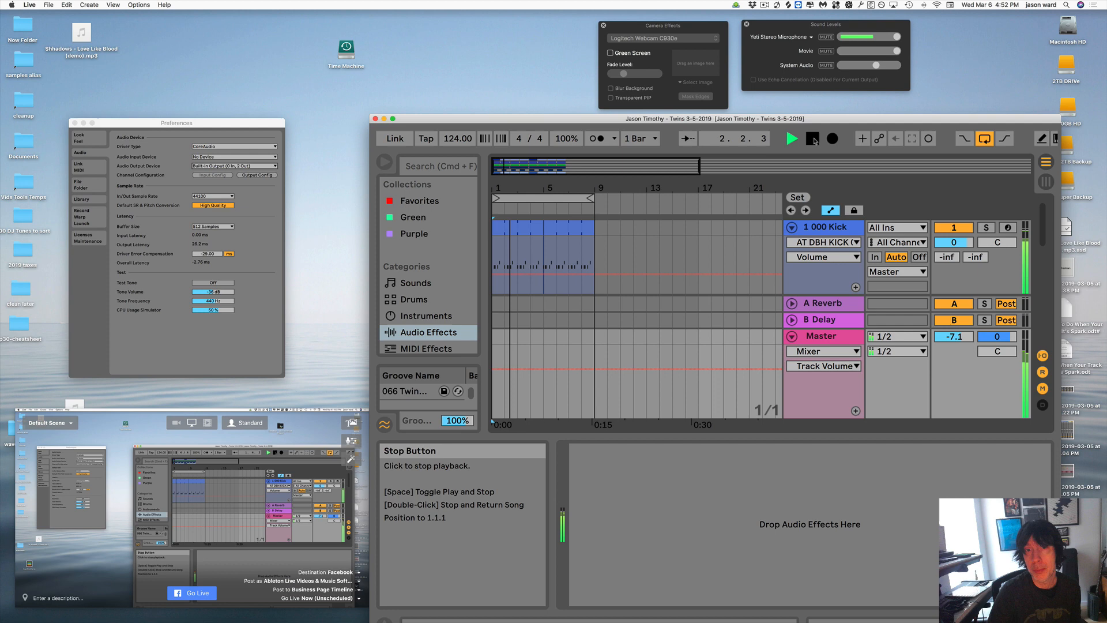
click(812, 137)
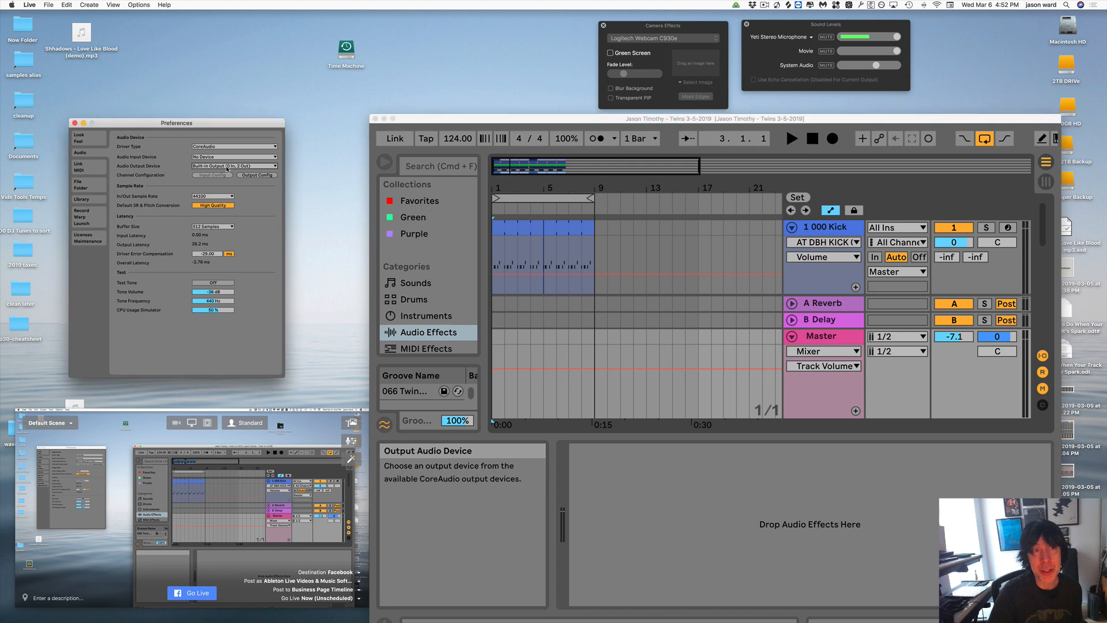
Try Telestream Audio Capture, then settle on Aggregate Device as the output
click(270, 166)
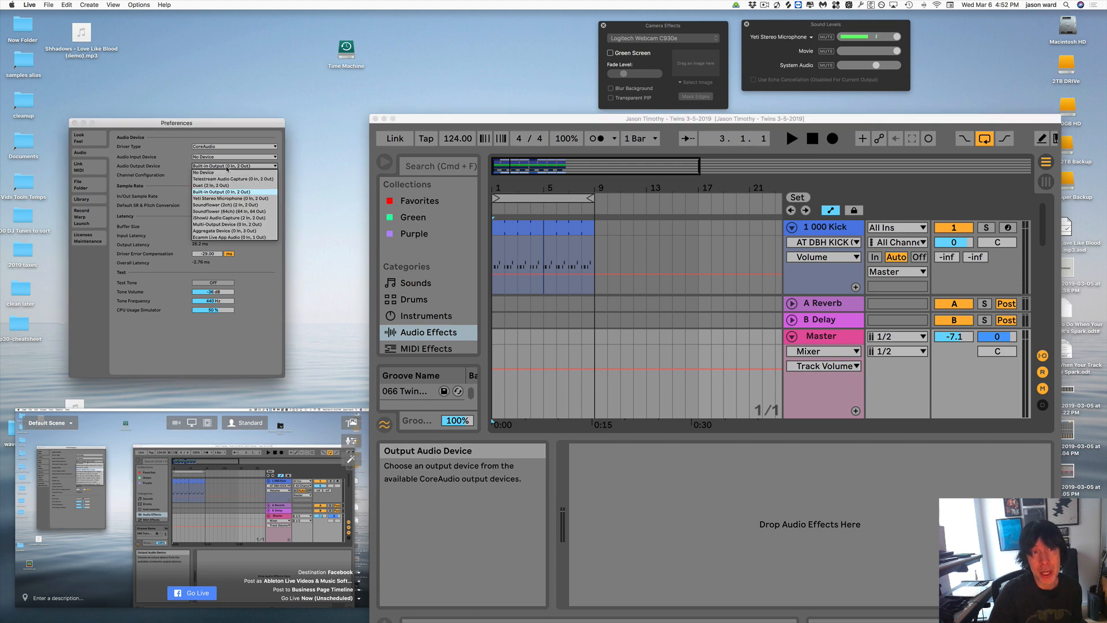
mouse_move(233, 179)
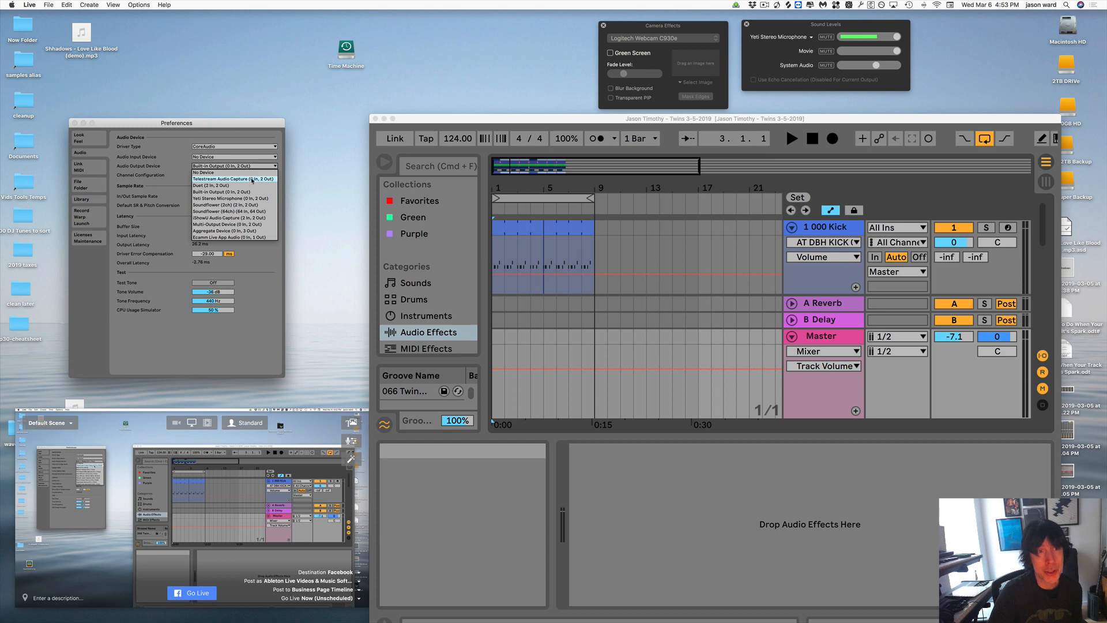
click(233, 177)
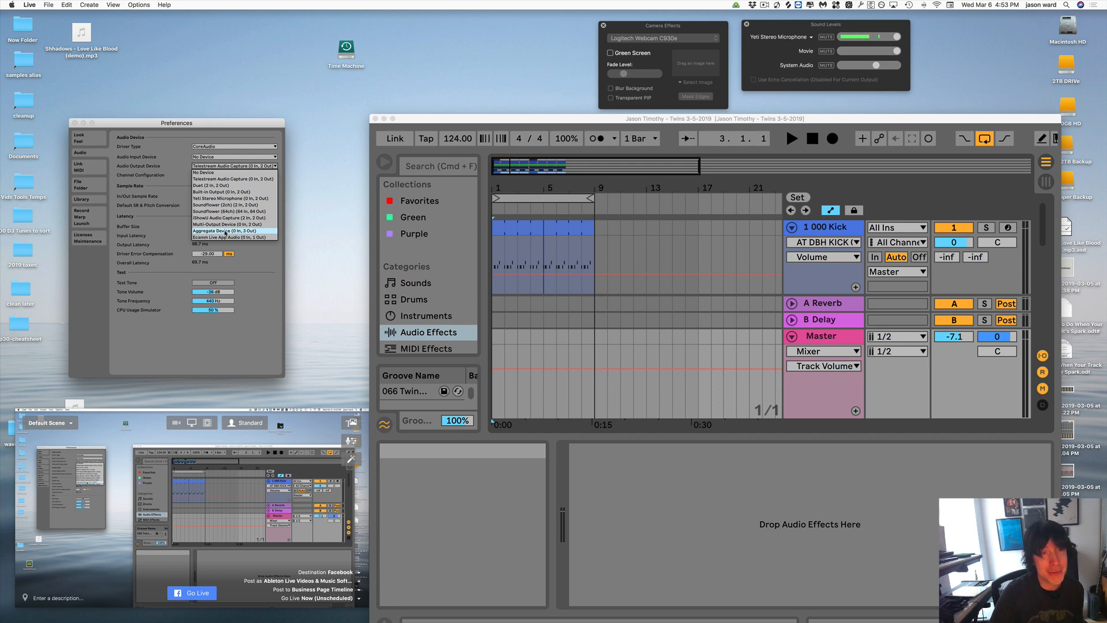
click(222, 231)
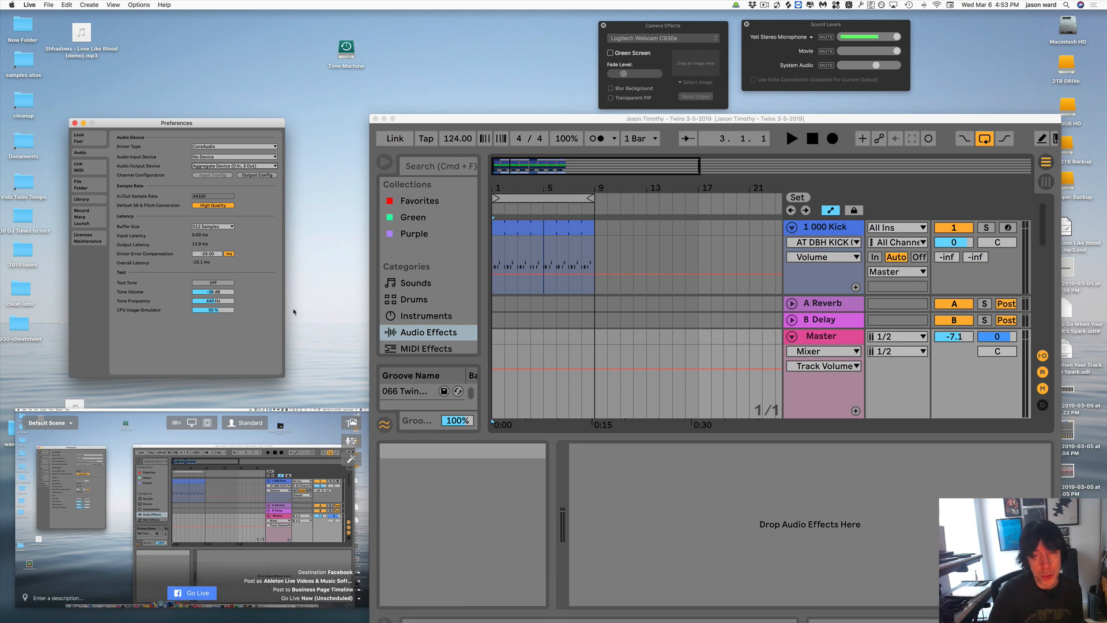
Launch Audio MIDI Setup via Spotlight search for 'Audio MIDI Setup'
key(cmd+space)
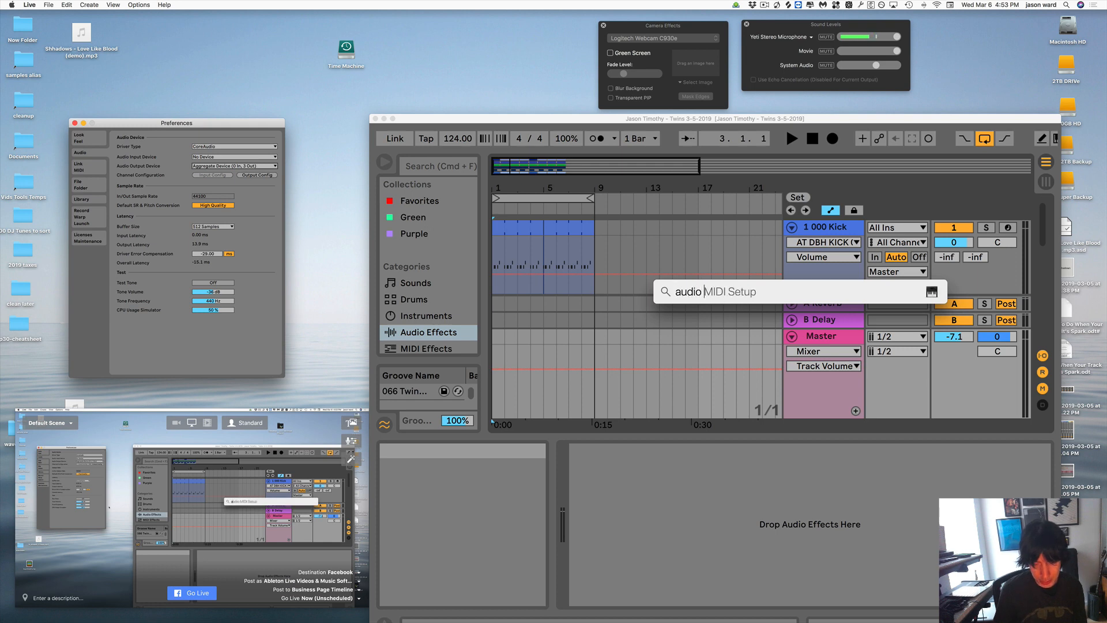
text(Audio MIDI Setup)
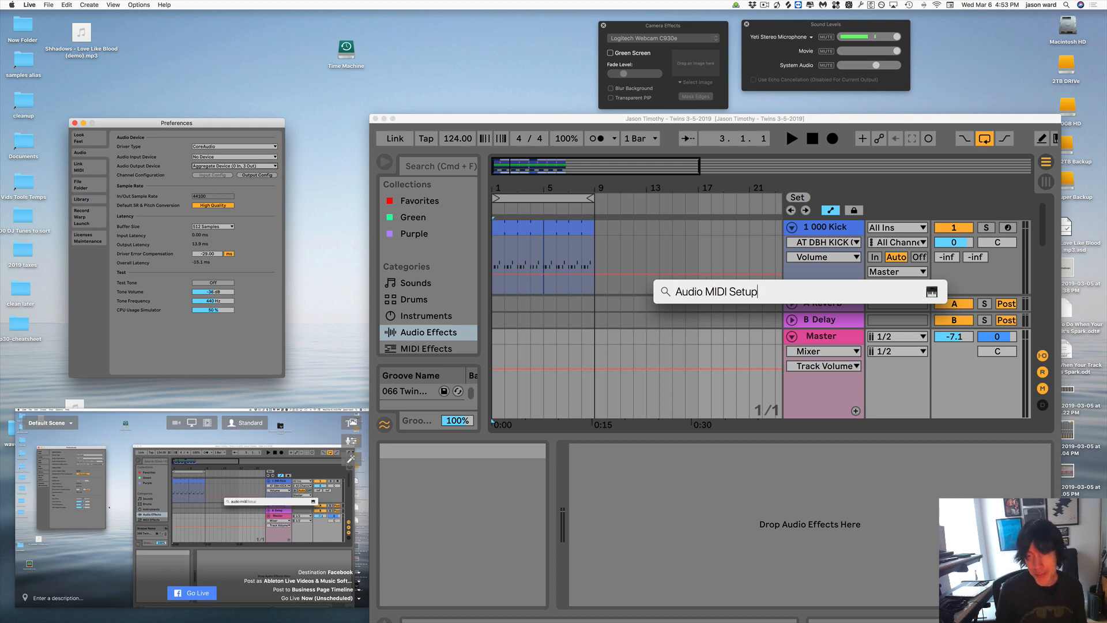
key(Return)
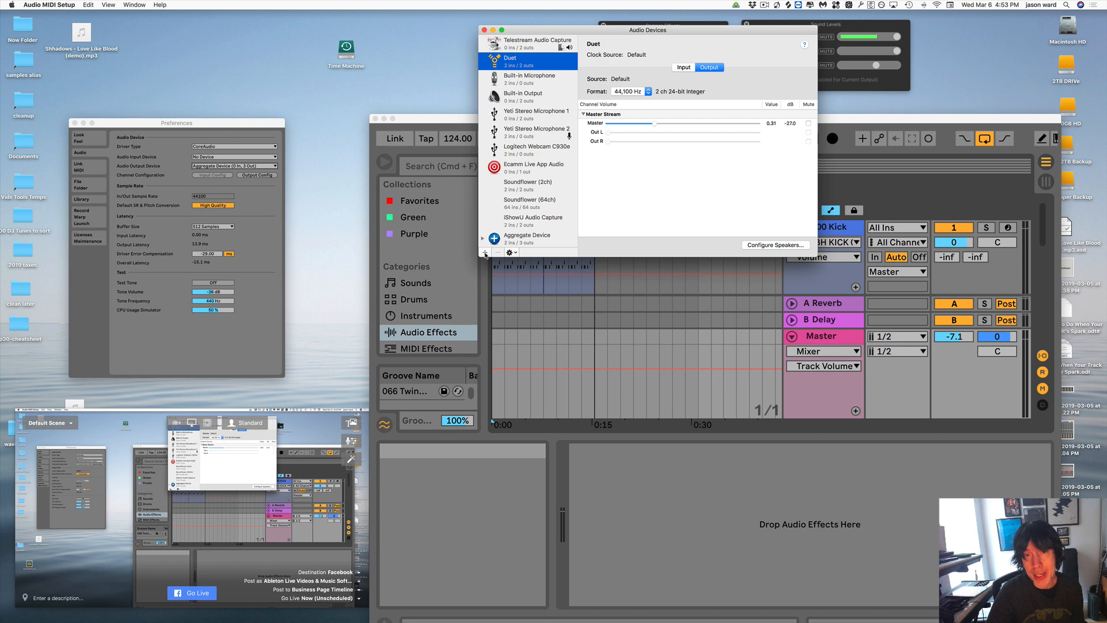
Peek at the new-device (+) menu, then select the Aggregate Device in the sidebar
click(486, 253)
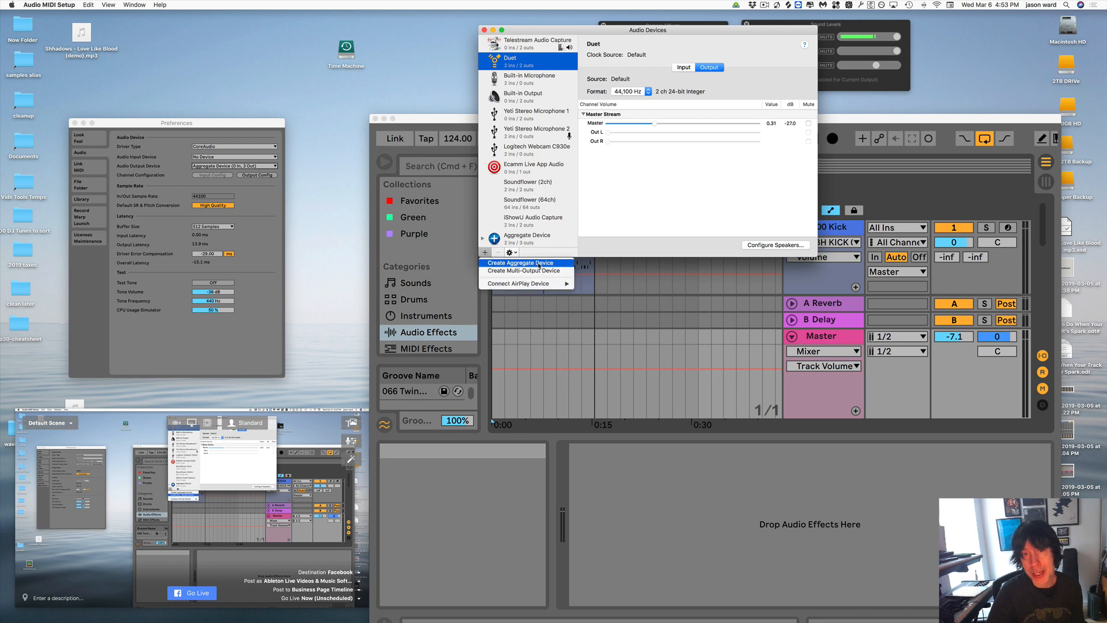
mouse_move(523, 263)
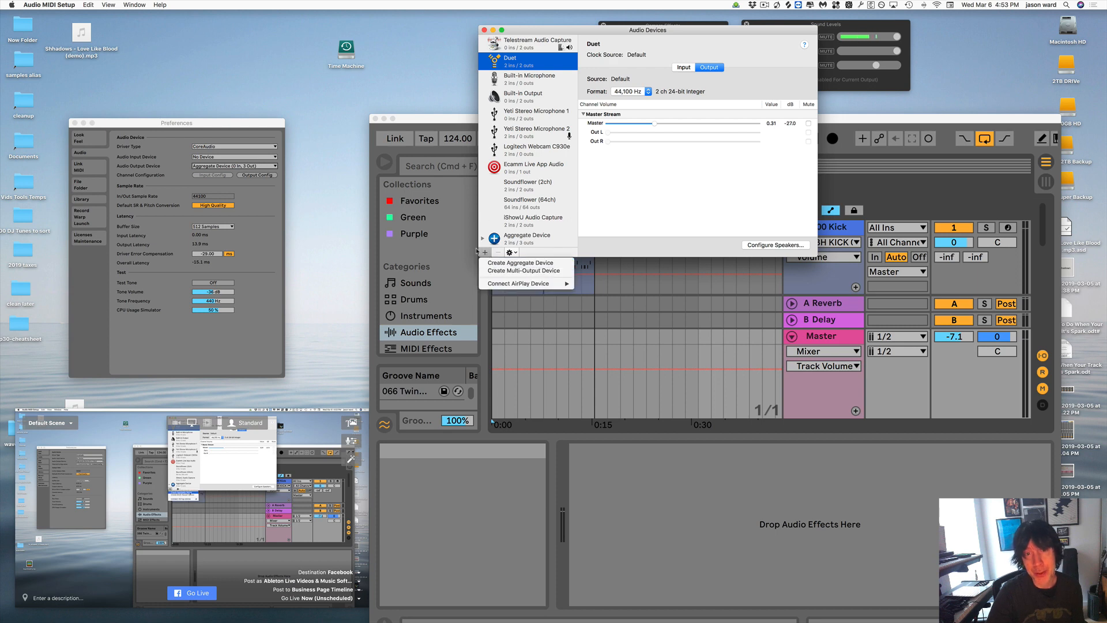
click(508, 253)
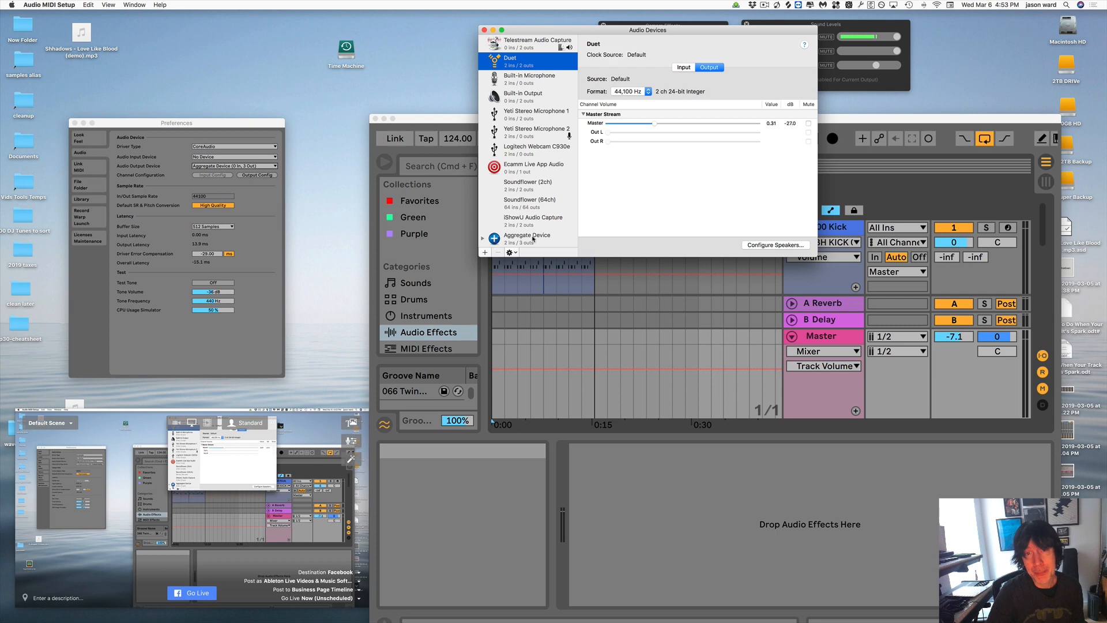
click(527, 237)
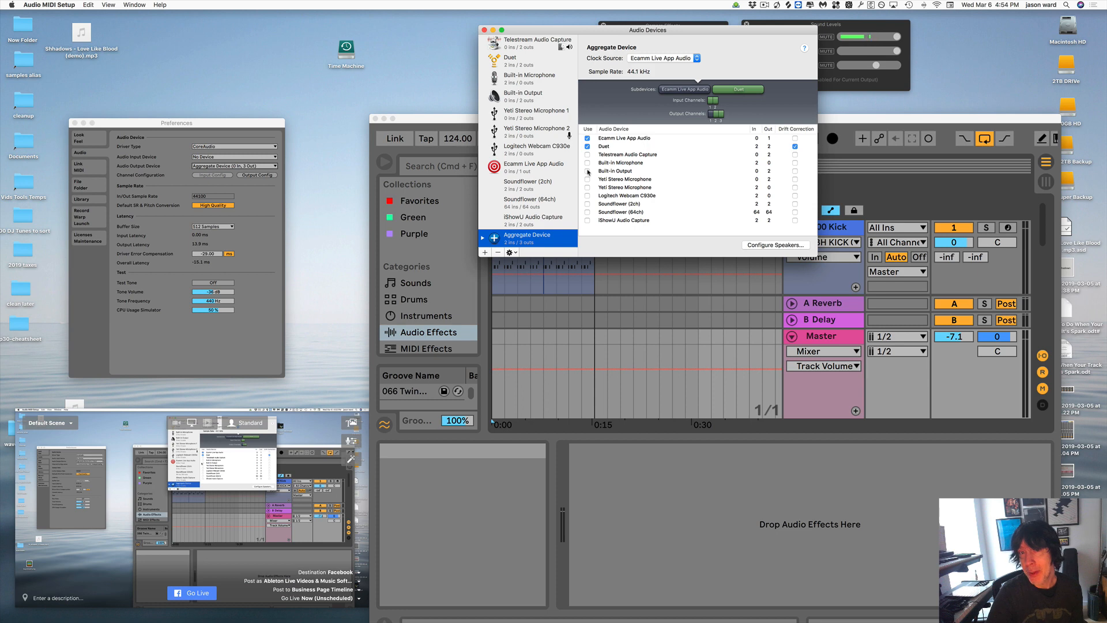
Review its Ecamm Live App Audio and Duet subdevices, then close the Audio Devices window
click(587, 146)
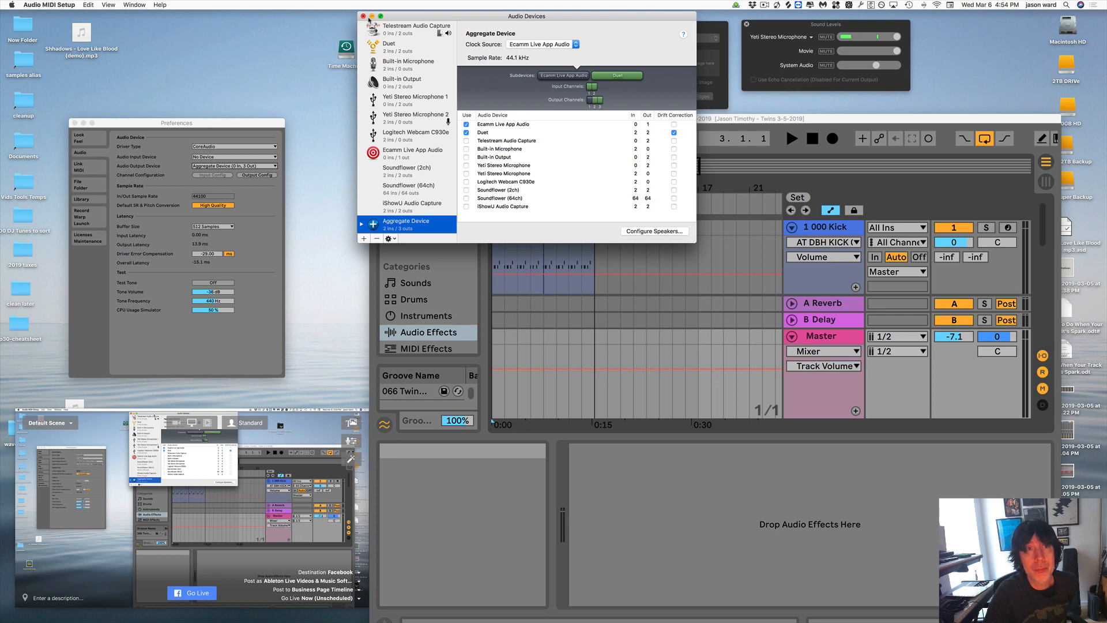
click(363, 16)
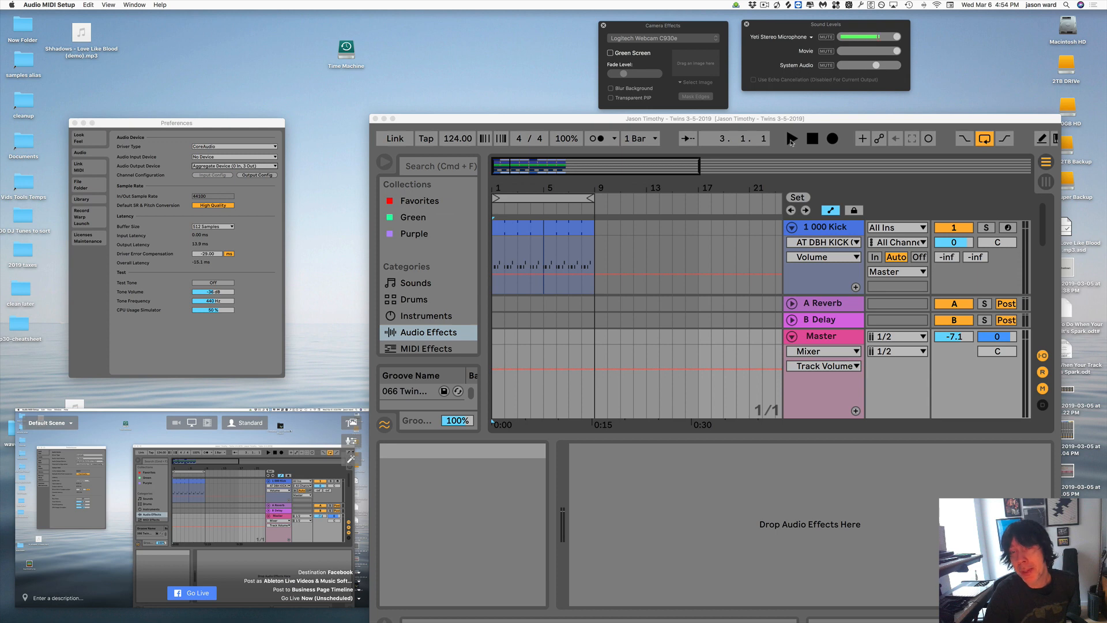
mouse_move(321, 270)
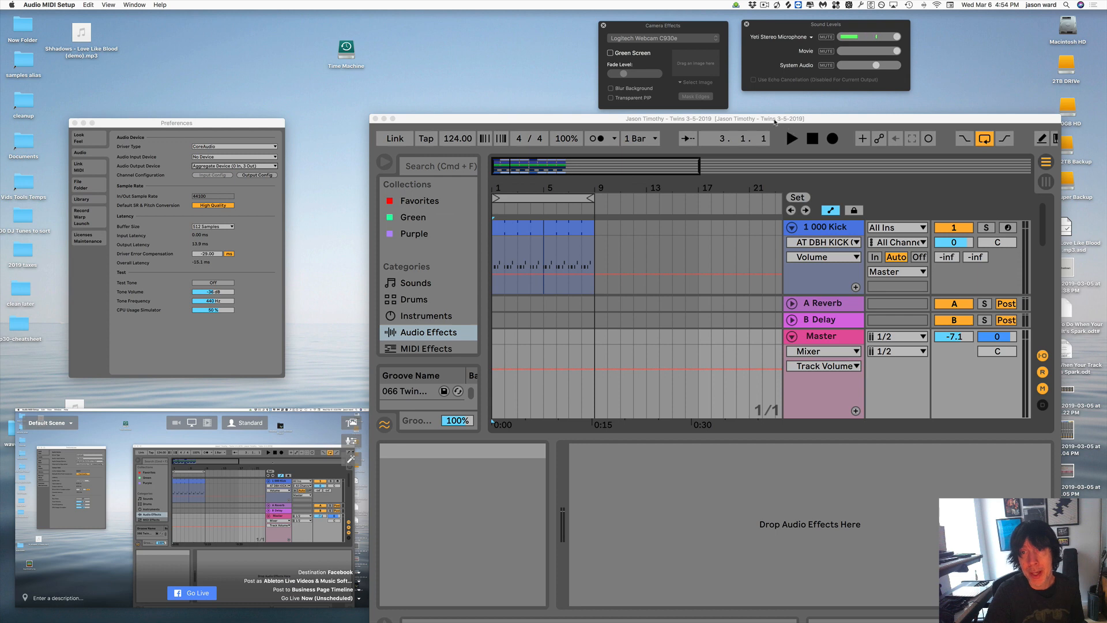
mouse_move(780, 141)
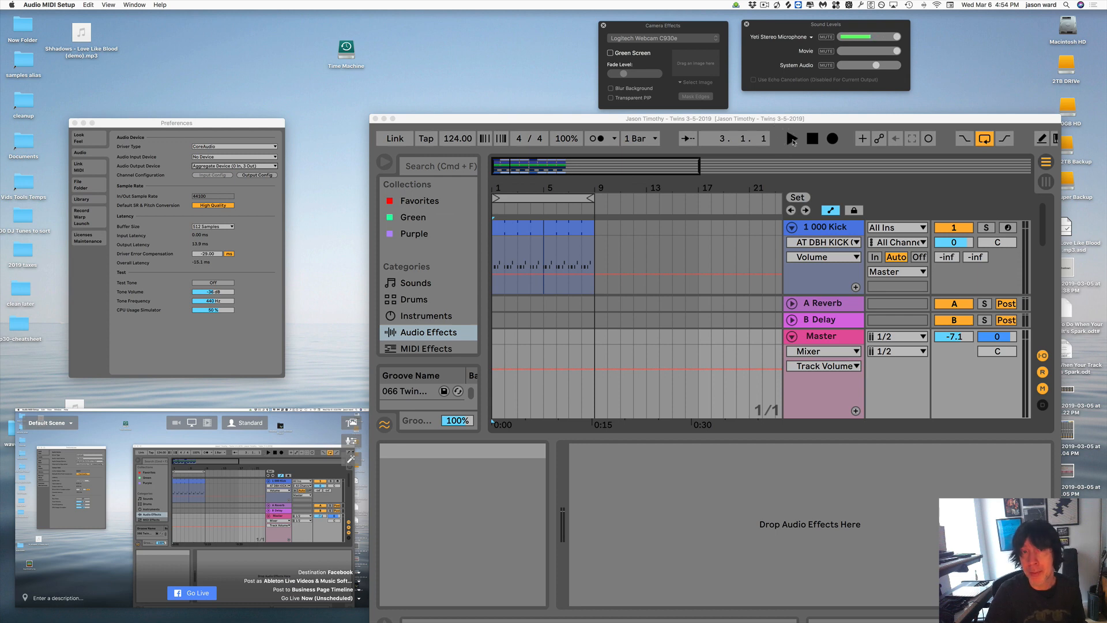
mouse_move(785, 141)
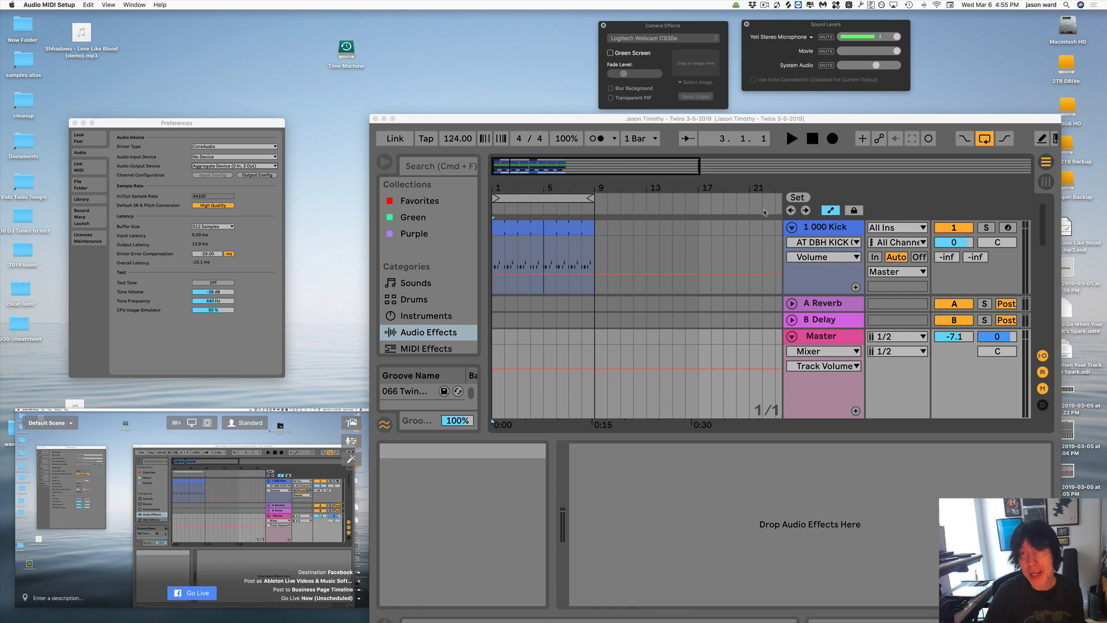
mouse_move(785, 73)
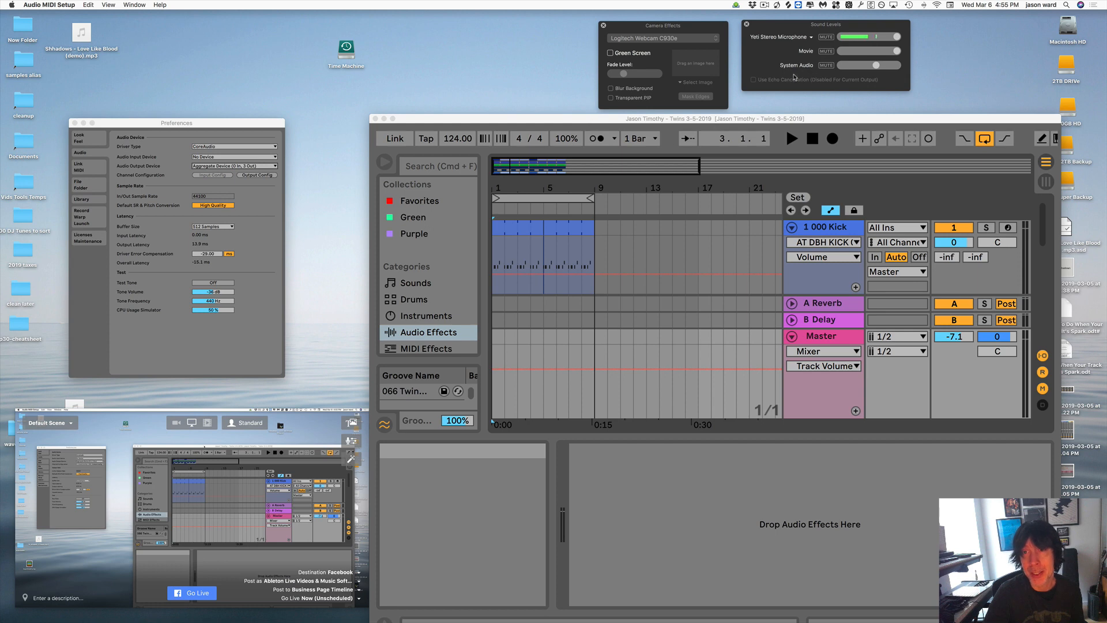
mouse_move(474, 148)
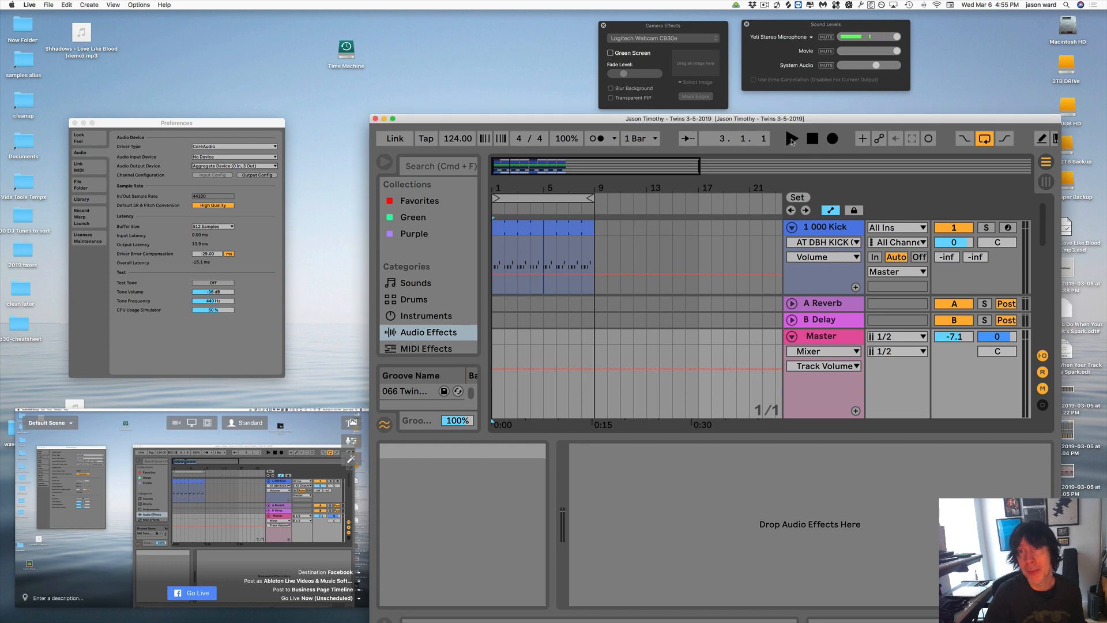
Play the song so Ecamm Live's System Audio meter registers it, then stop
click(791, 137)
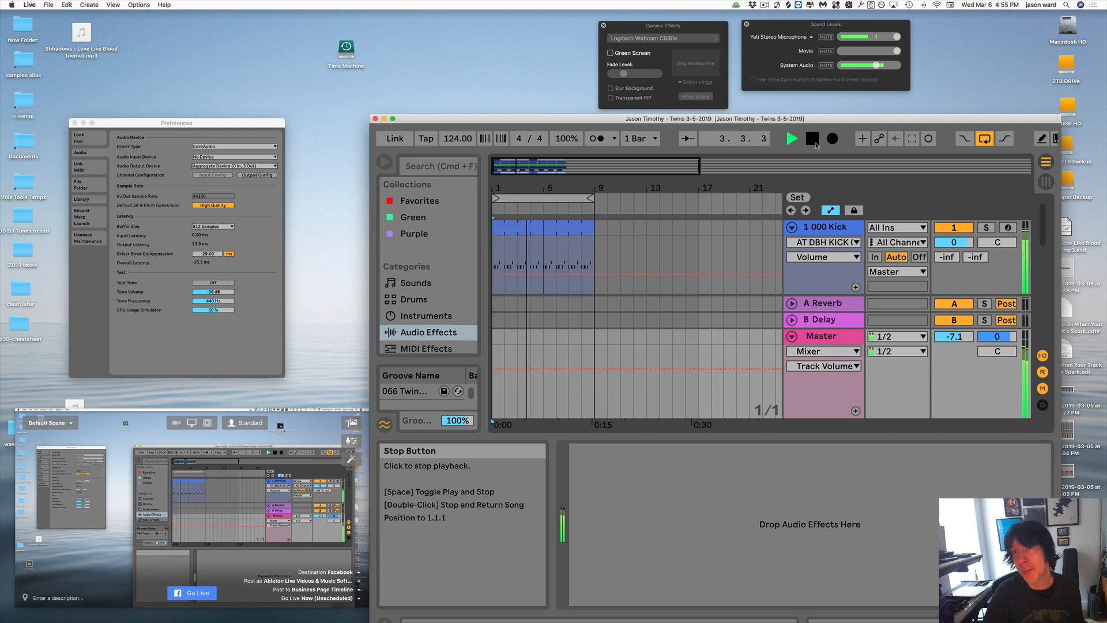
click(812, 137)
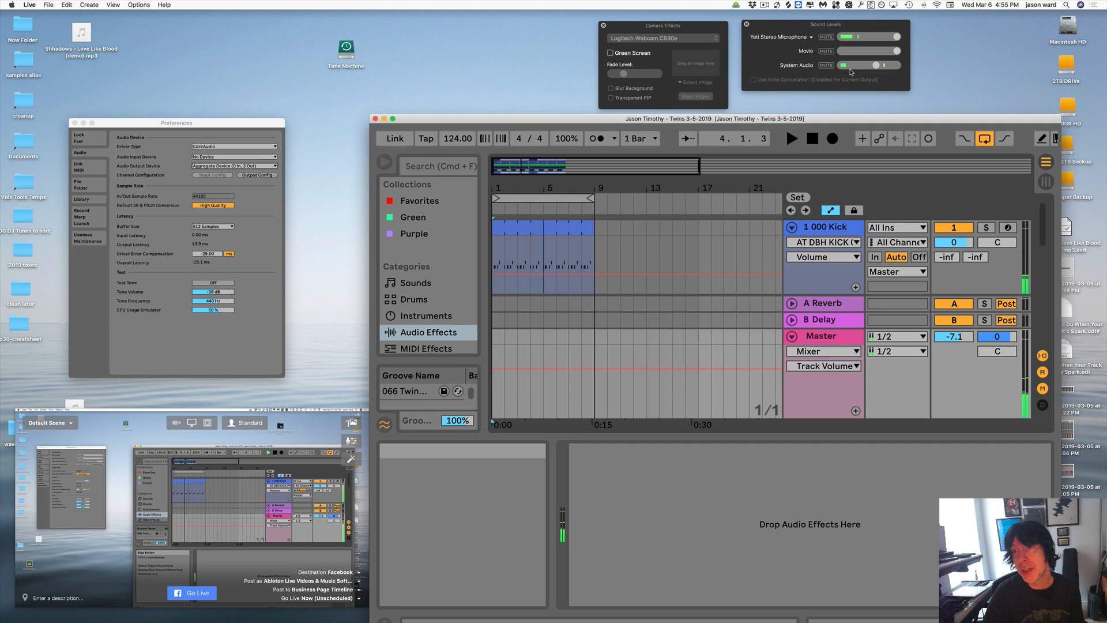